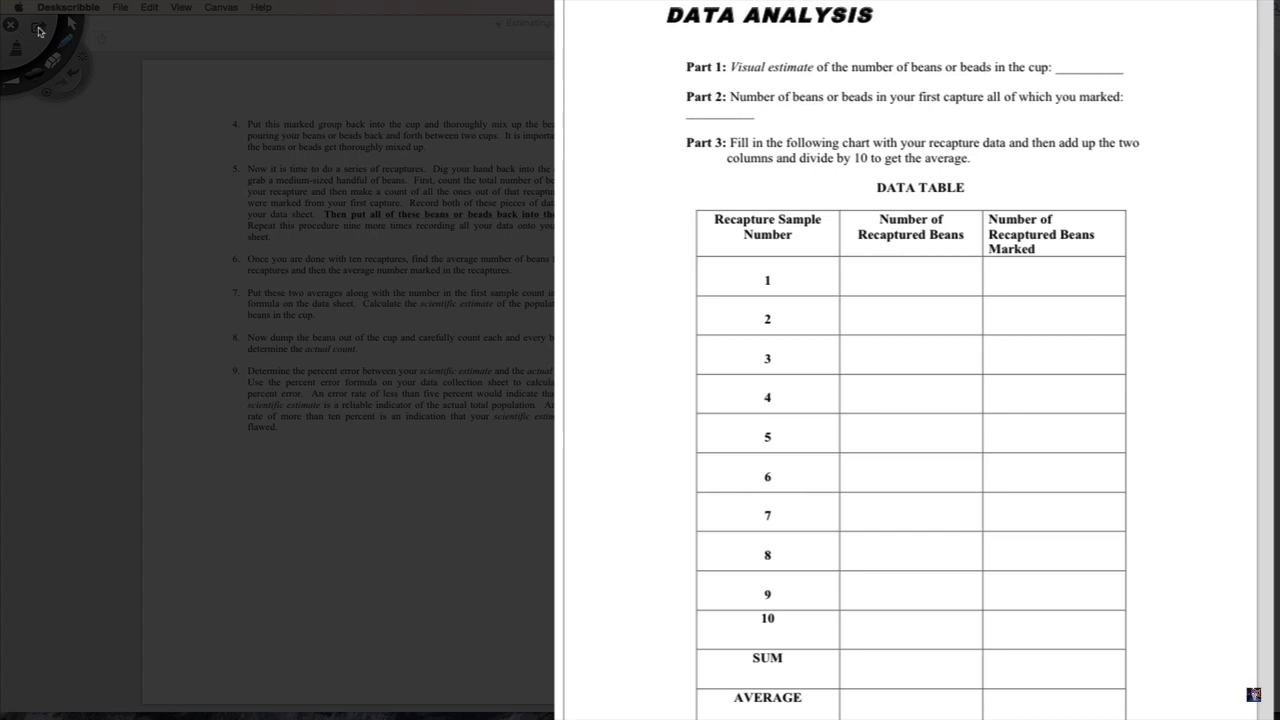
pyautogui.moveTo(938, 94)
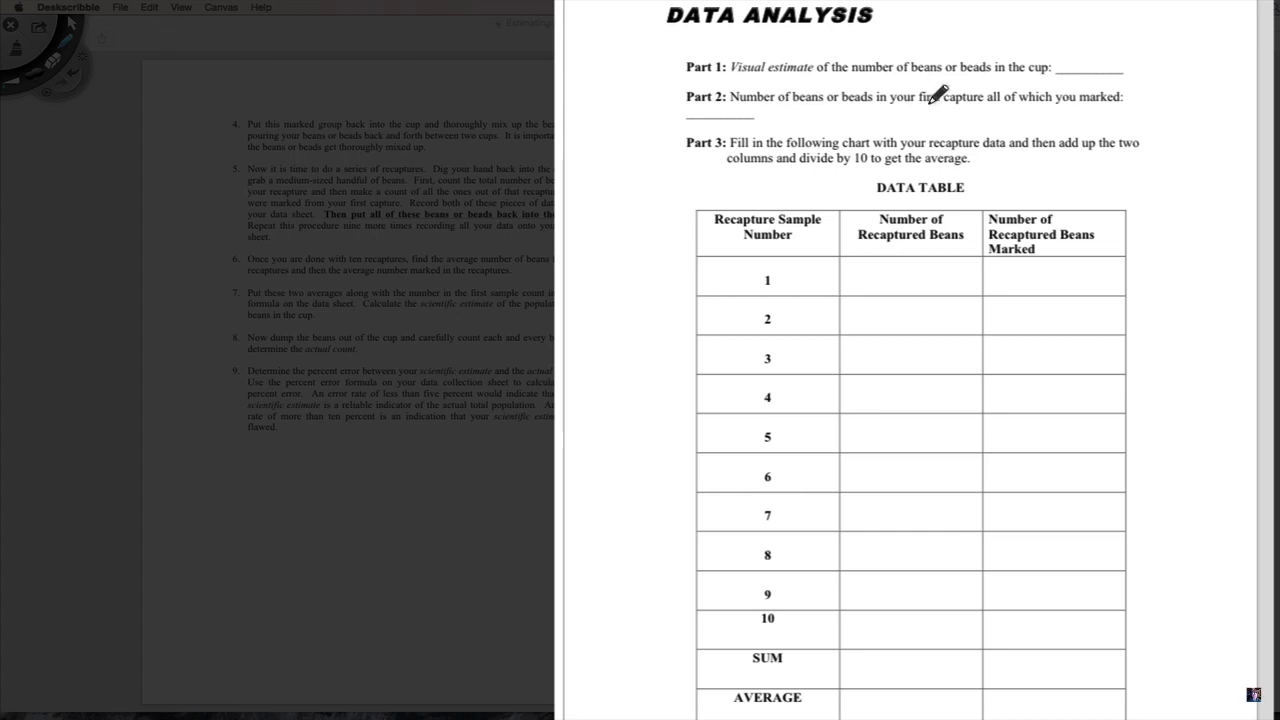
pyautogui.moveTo(1082, 42)
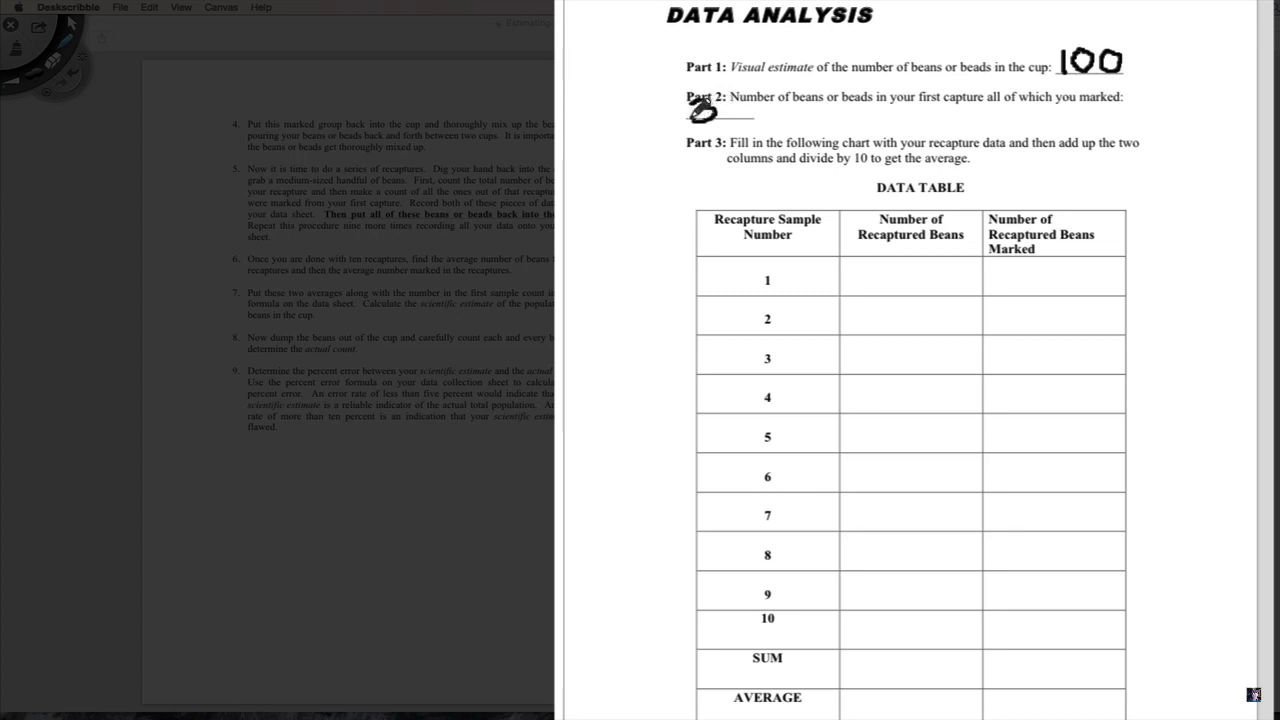
# Handwrite 100 as the visual estimate and 32 as the first-capture count
pyautogui.write('37')
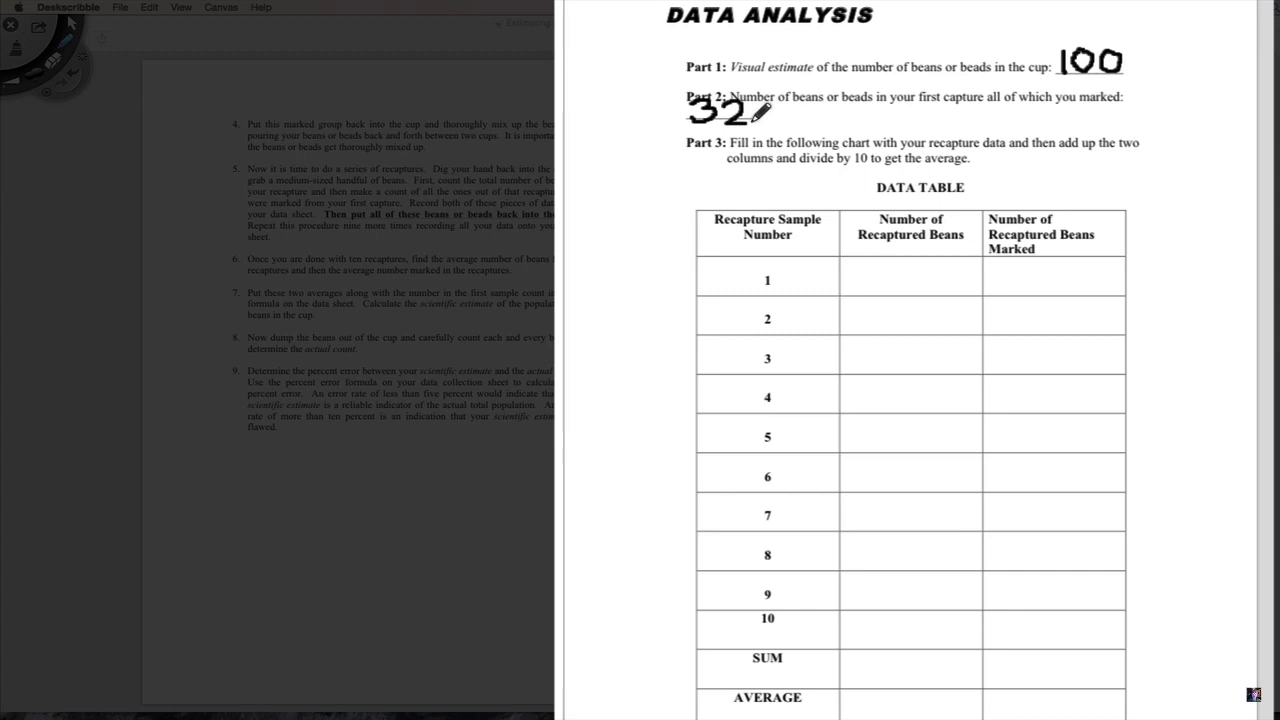
pyautogui.moveTo(888, 256)
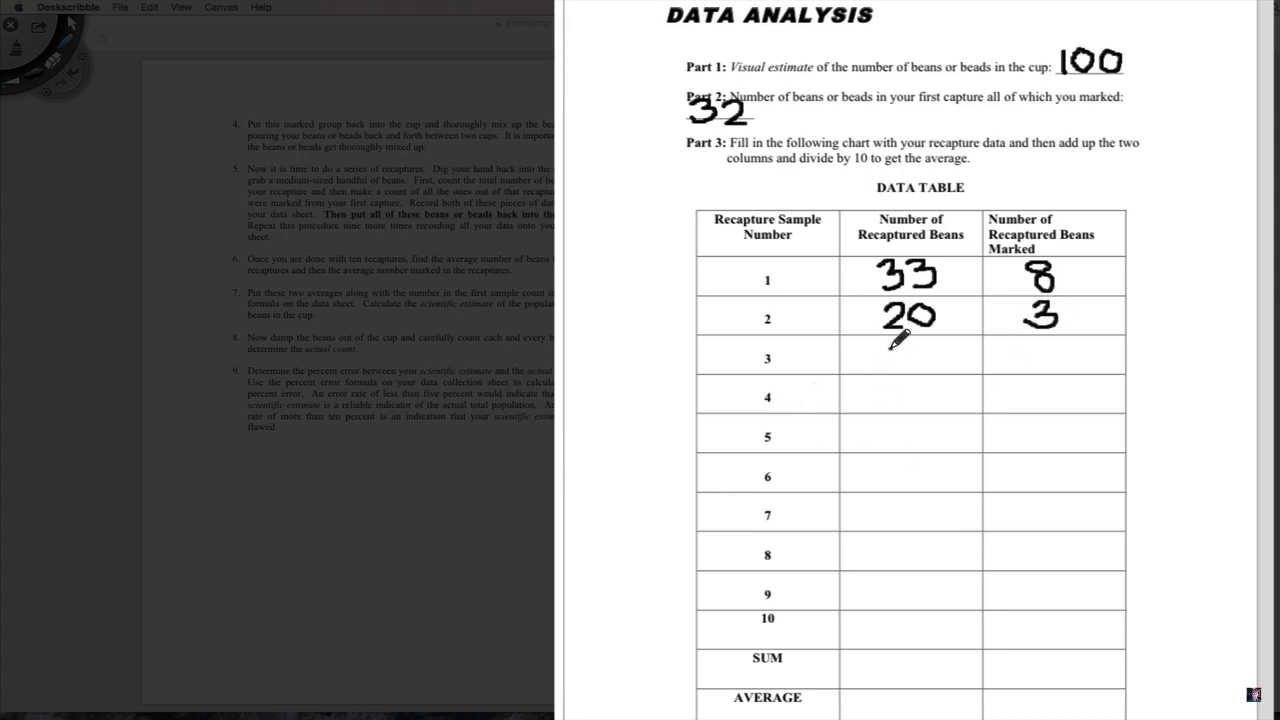
# Write 30 as the recaptured bean count for sample 3 in the data table
pyautogui.moveTo(884, 350); pyautogui.dragTo(910, 360)
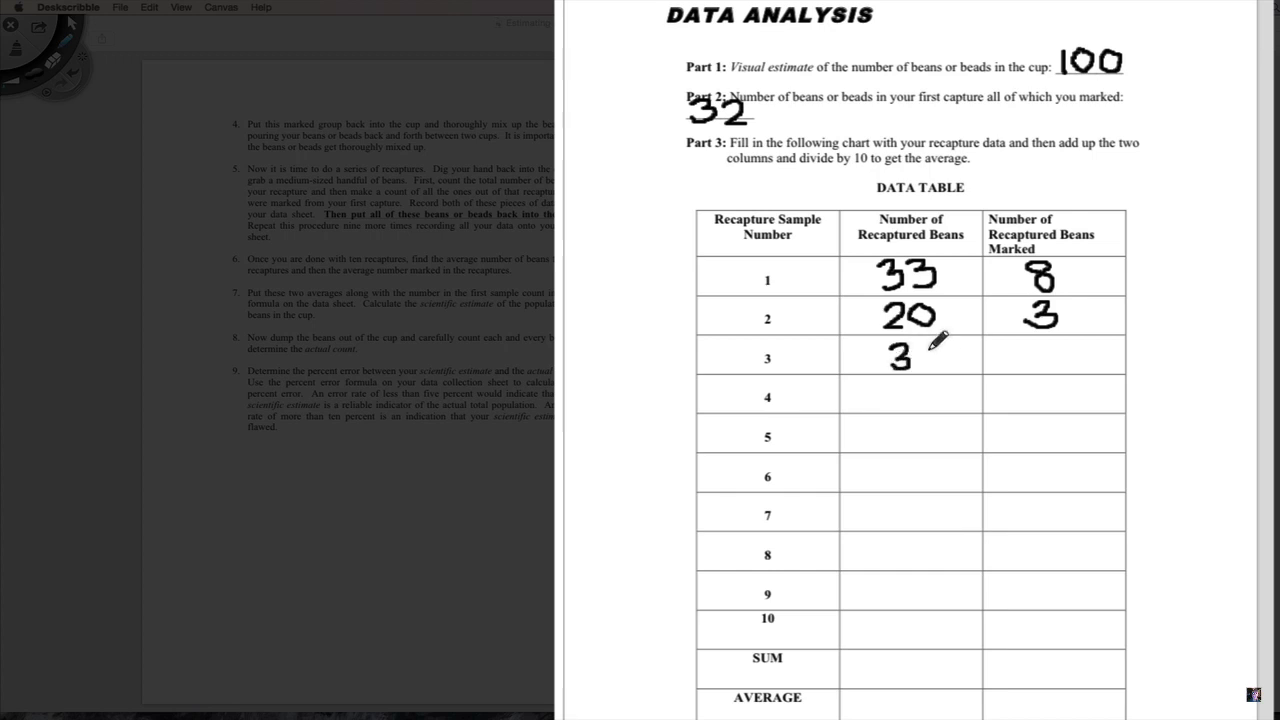
pyautogui.moveTo(900, 350); pyautogui.dragTo(930, 360)
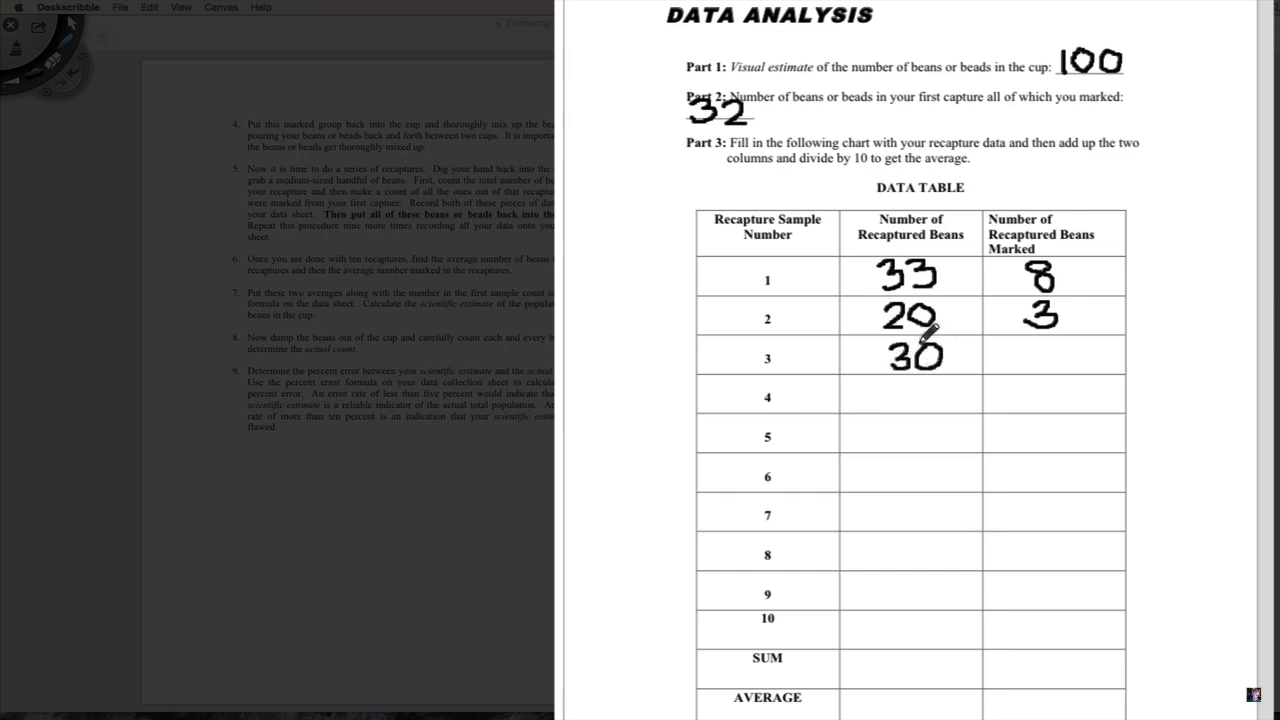
pyautogui.moveTo(1060, 328)
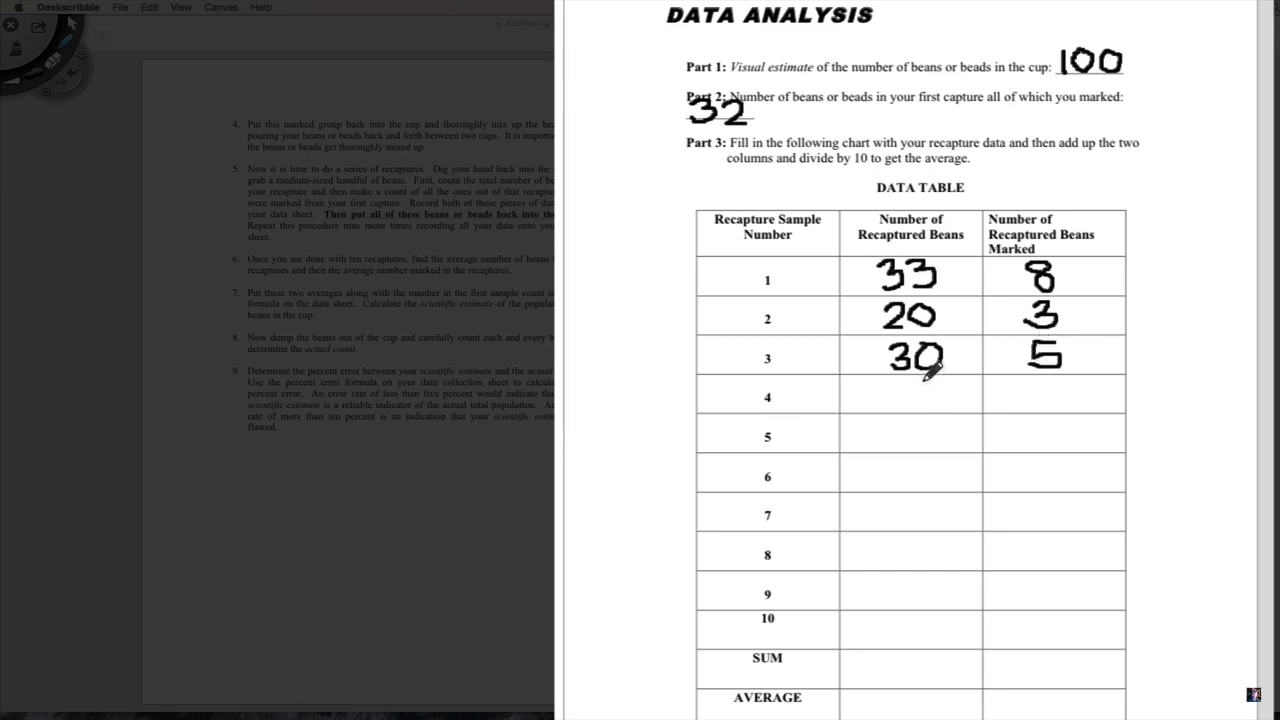
# Draw vertical lines through rows 4–9 of both the recaptured and marked columns
pyautogui.moveTo(922, 380); pyautogui.dragTo(932, 588)
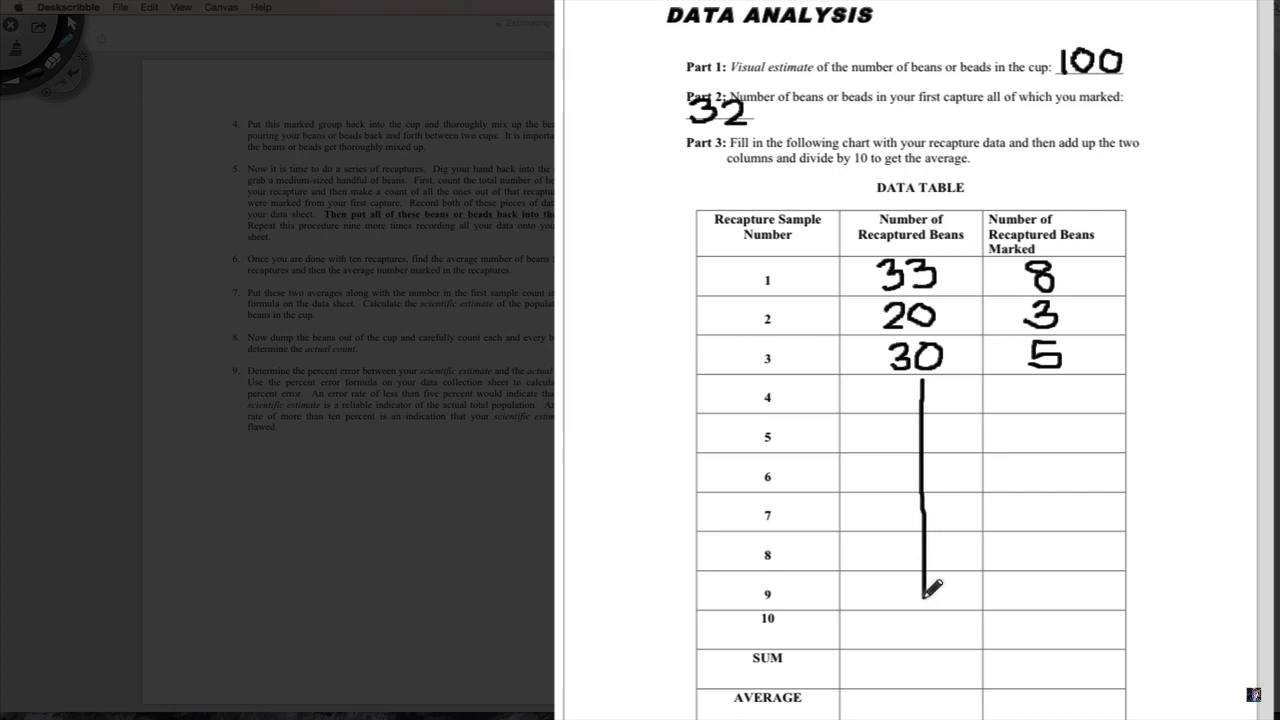
pyautogui.moveTo(1048, 384); pyautogui.dragTo(1040, 590)
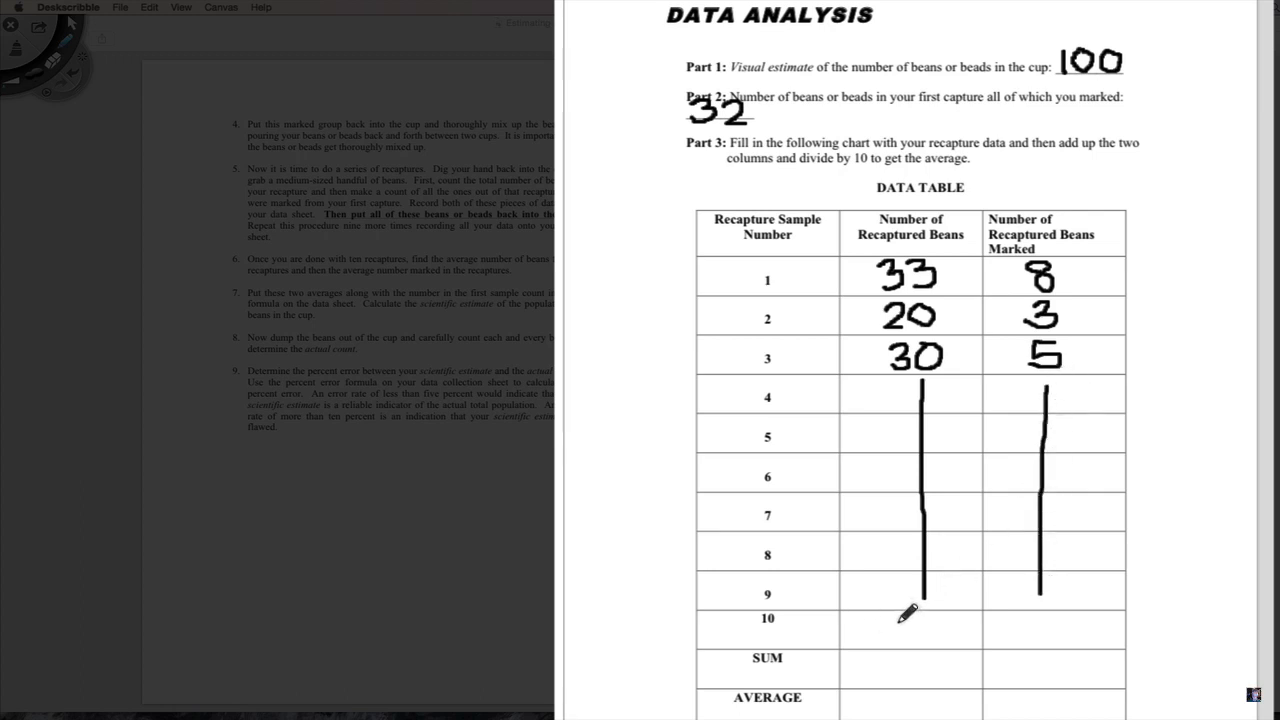
# Write 43 as the recaptured bean count for sample 10
pyautogui.moveTo(924, 596); pyautogui.dragTo(896, 624)
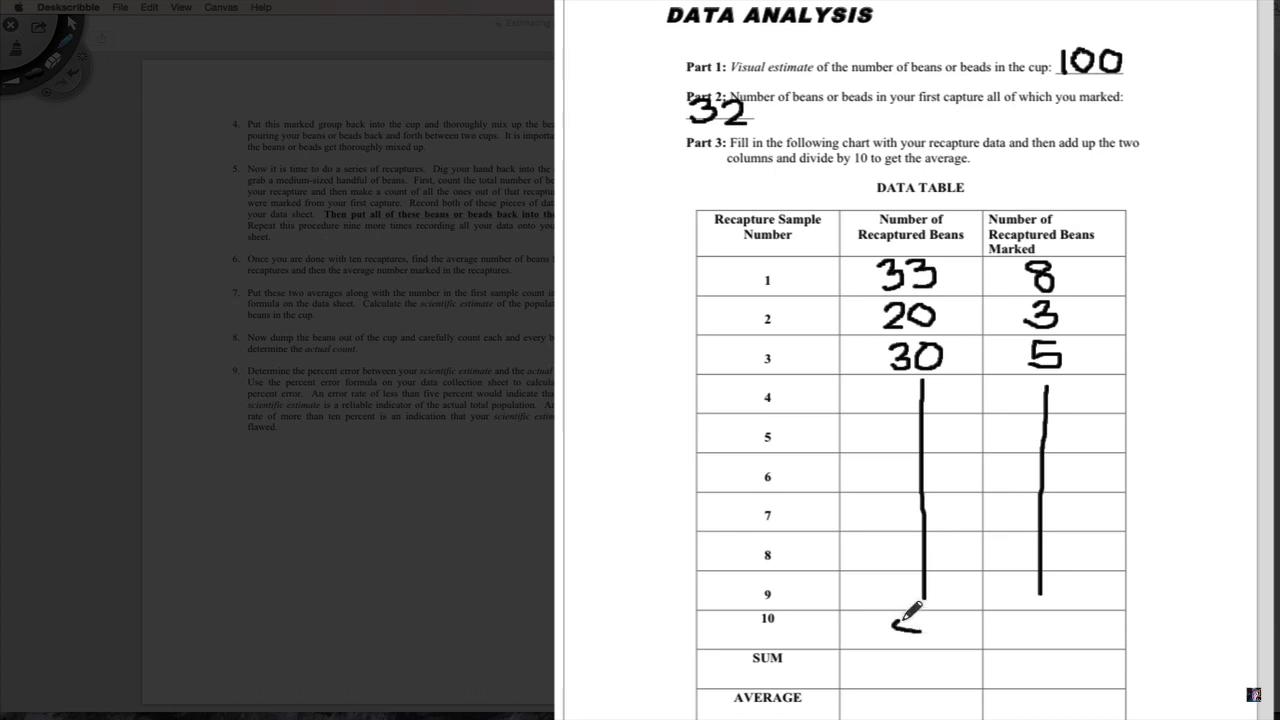
pyautogui.moveTo(900, 624); pyautogui.dragTo(920, 630)
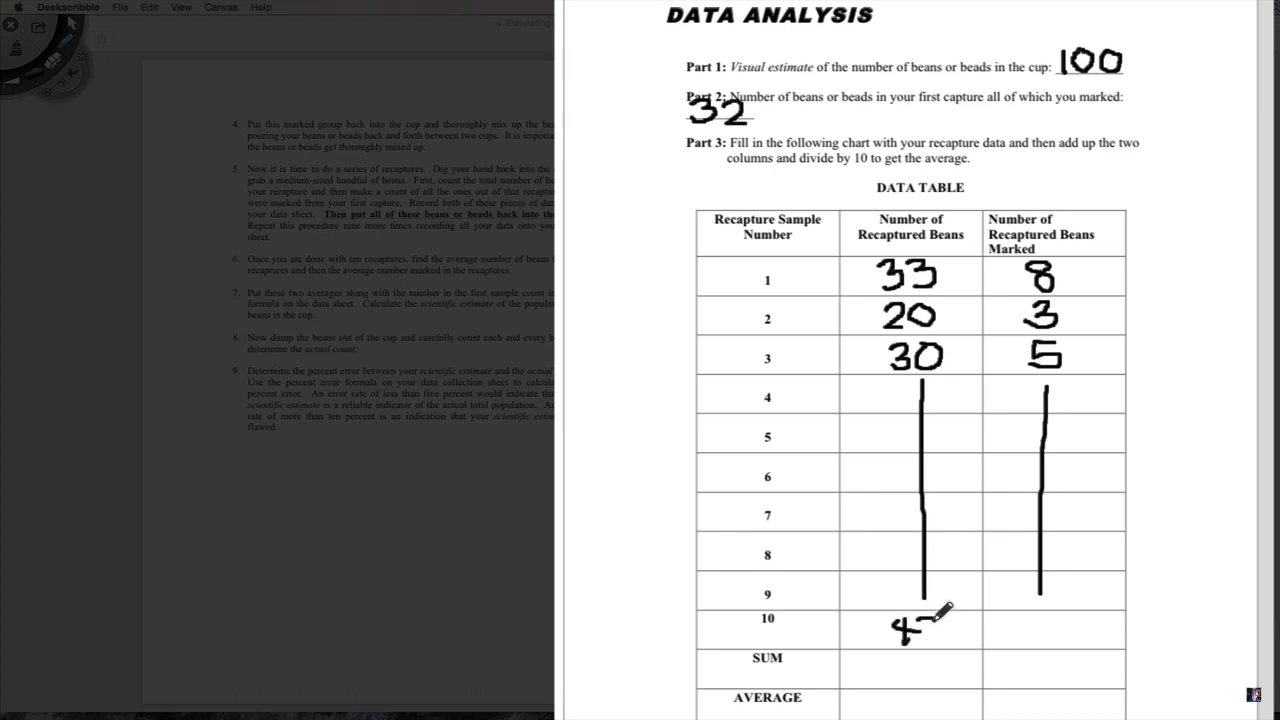
pyautogui.moveTo(904, 630); pyautogui.dragTo(924, 628)
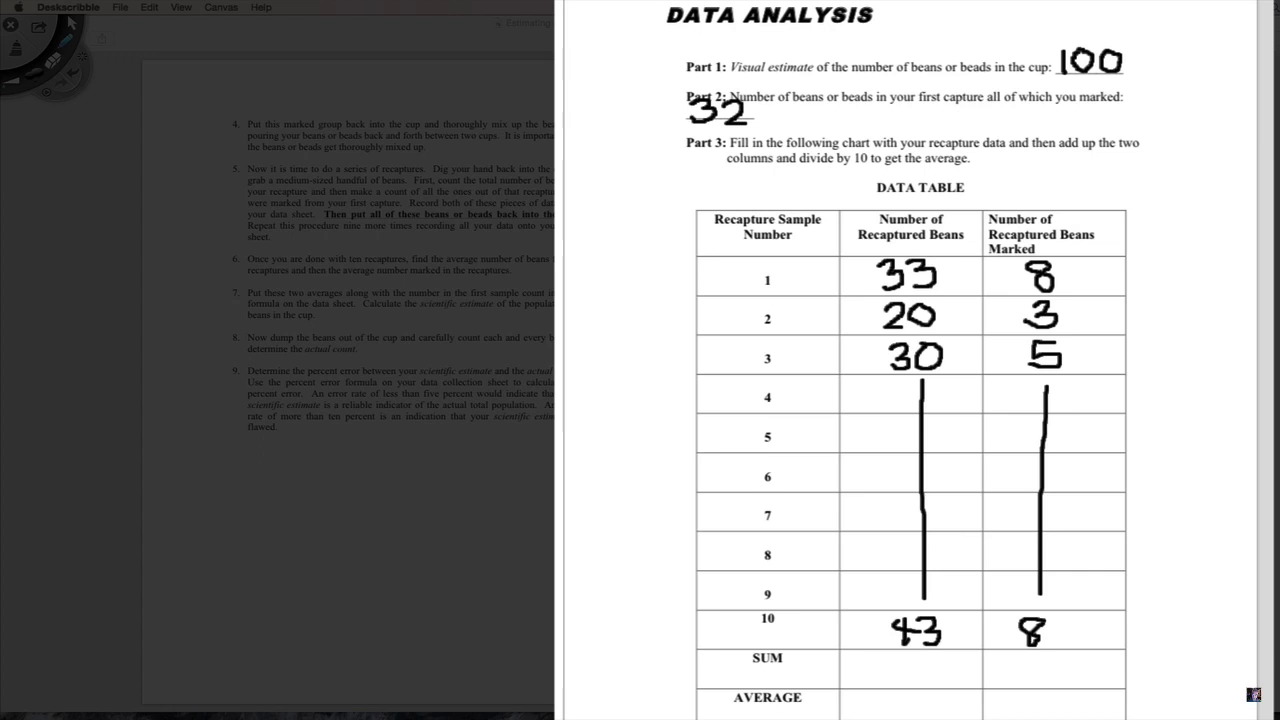
pyautogui.moveTo(888, 642)
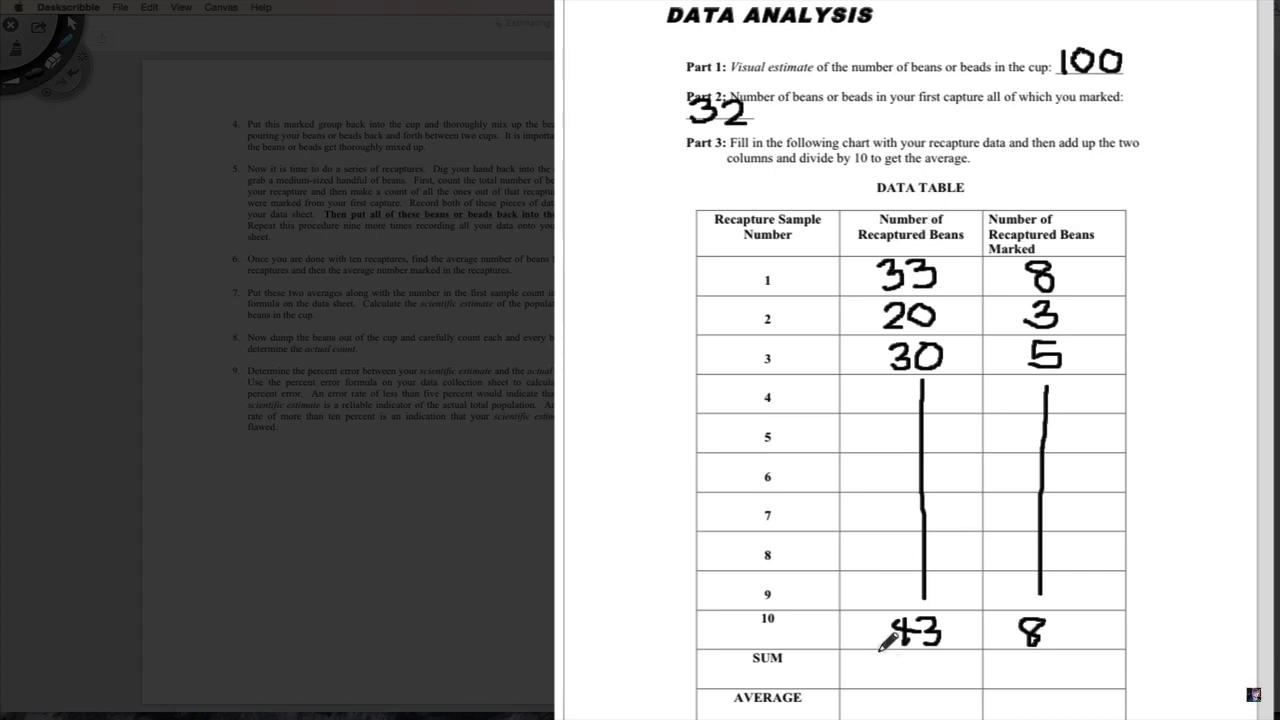
pyautogui.moveTo(876, 650)
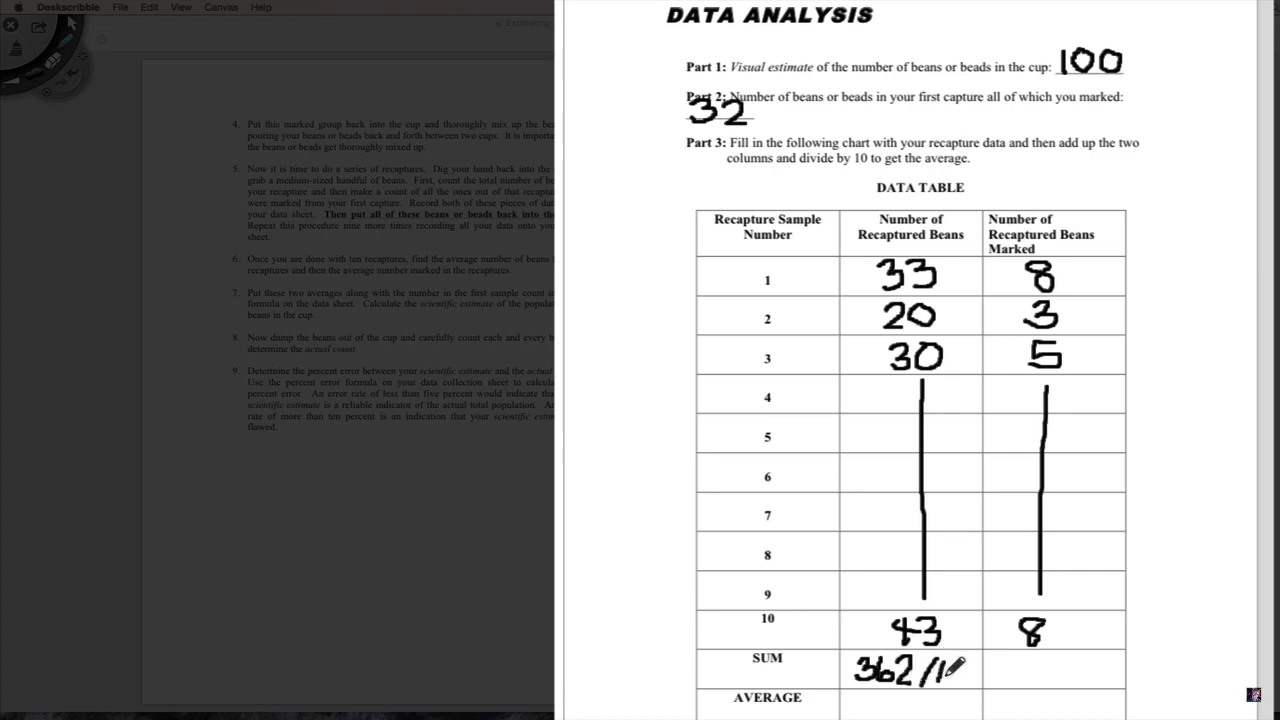
# Write the column sums in the SUM row beneath the recaptured and marked columns
pyautogui.click(950, 668)
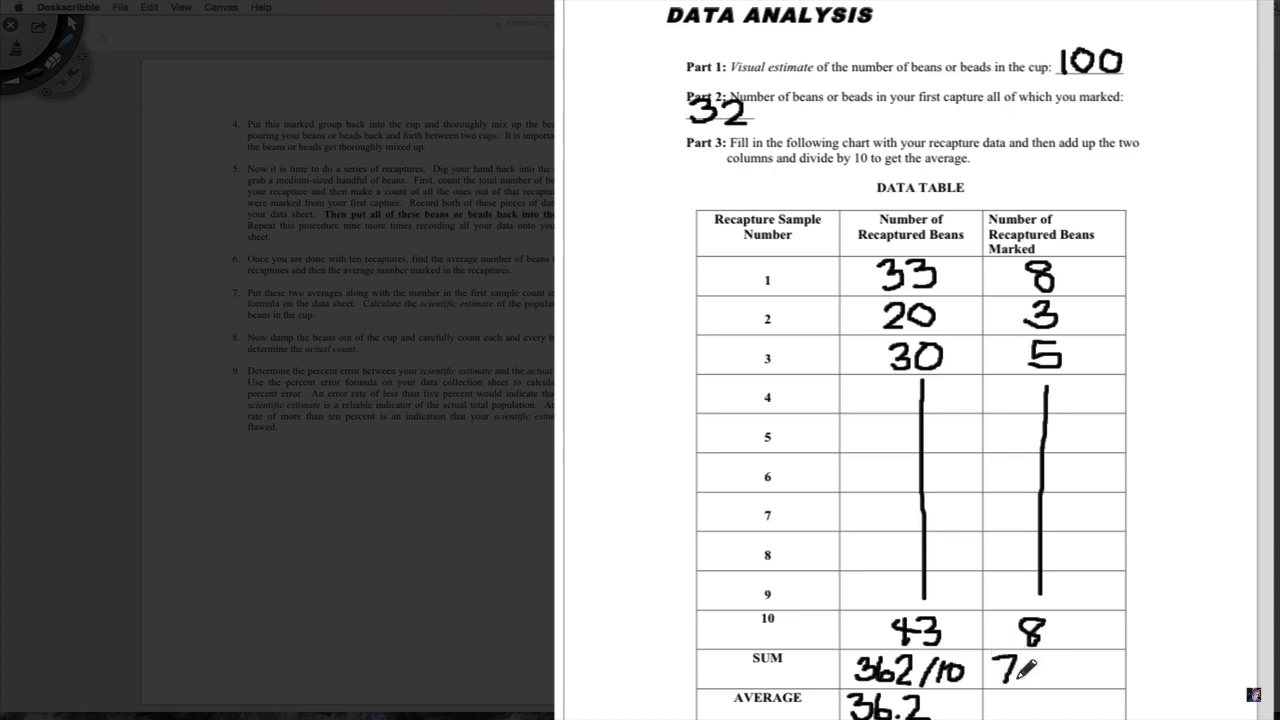
pyautogui.click(1020, 668)
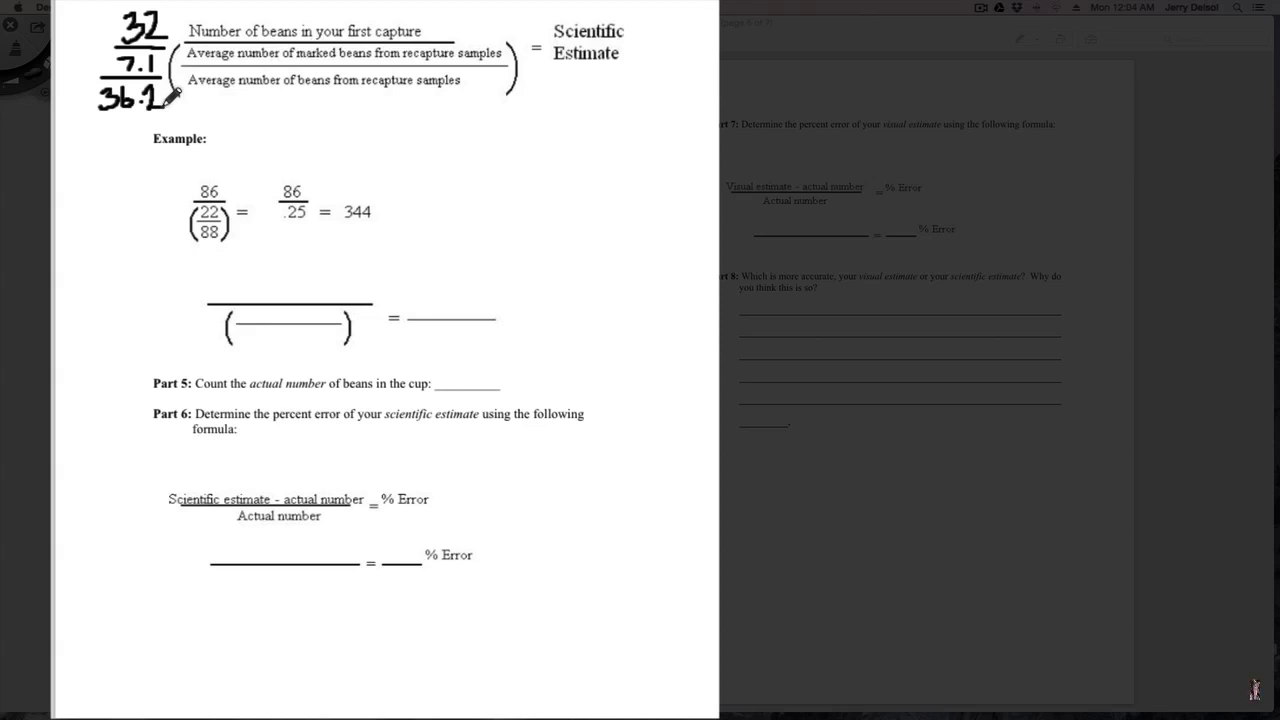
pyautogui.moveTo(116, 28)
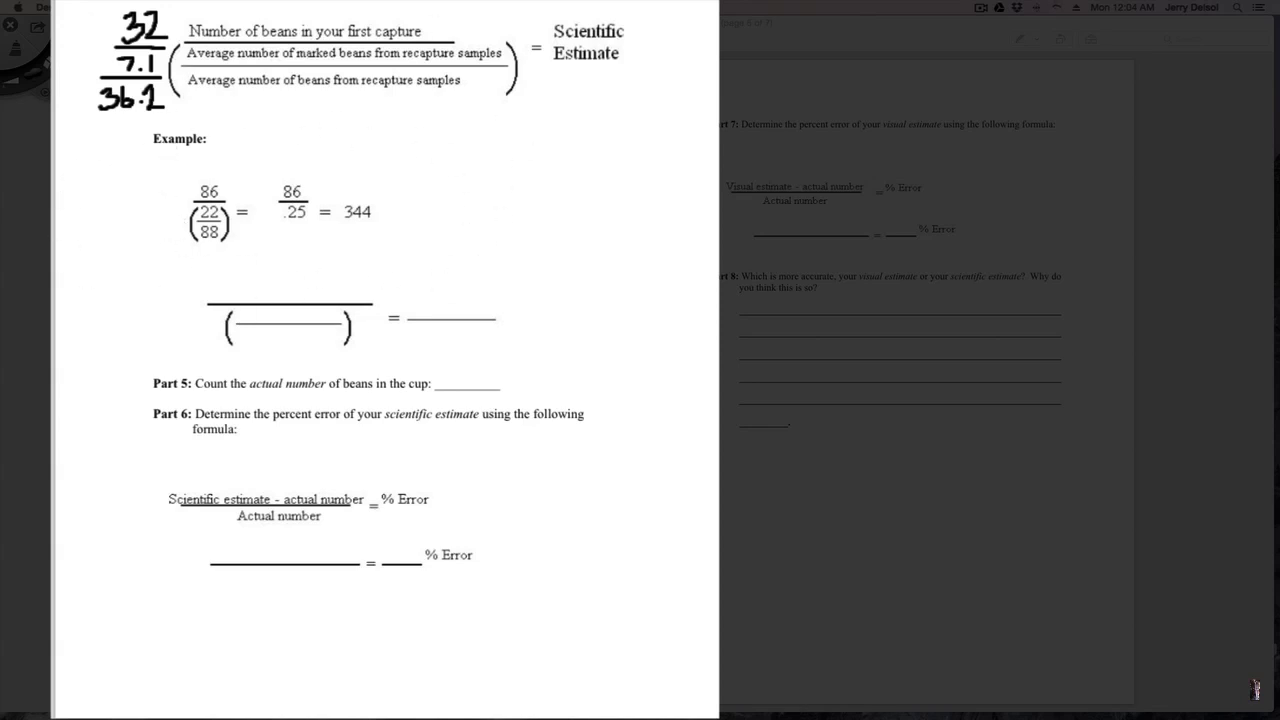
pyautogui.moveTo(264, 262)
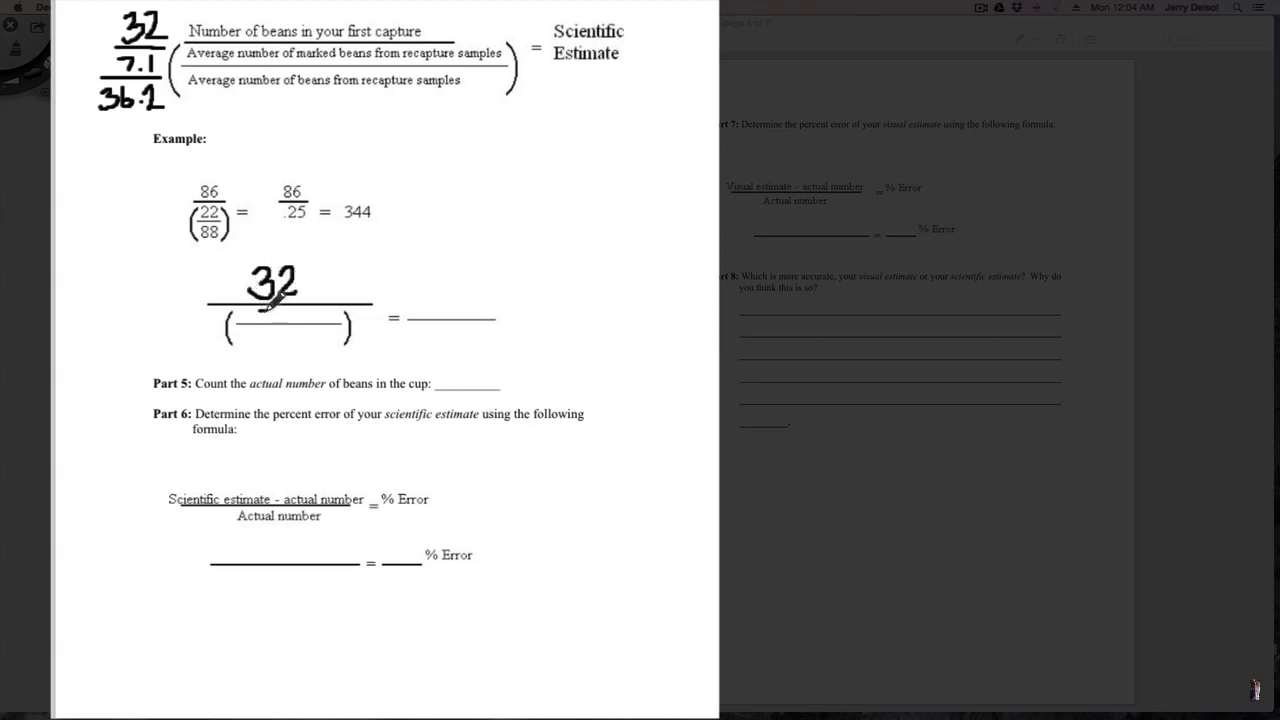
# Write 32 over 7.1/36.2, then = 32/.196 = 163.2 as the scientific estimate
pyautogui.write('7.')
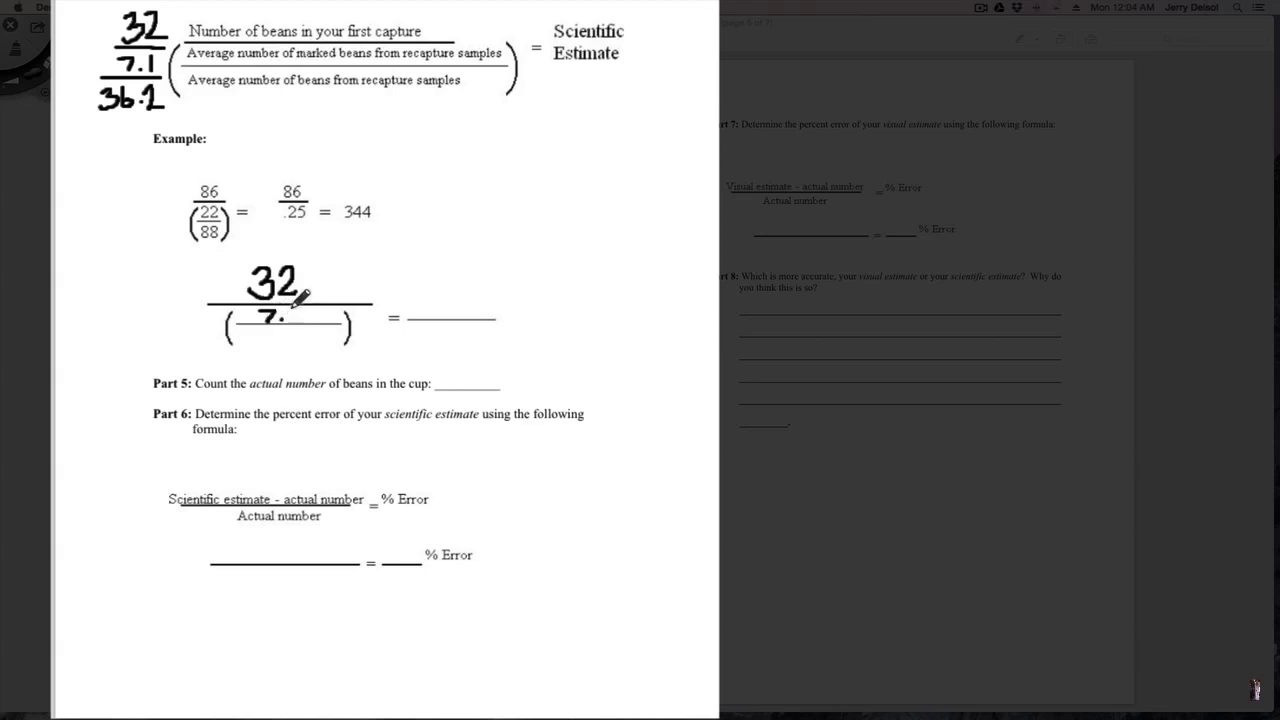
pyautogui.moveTo(290, 340)
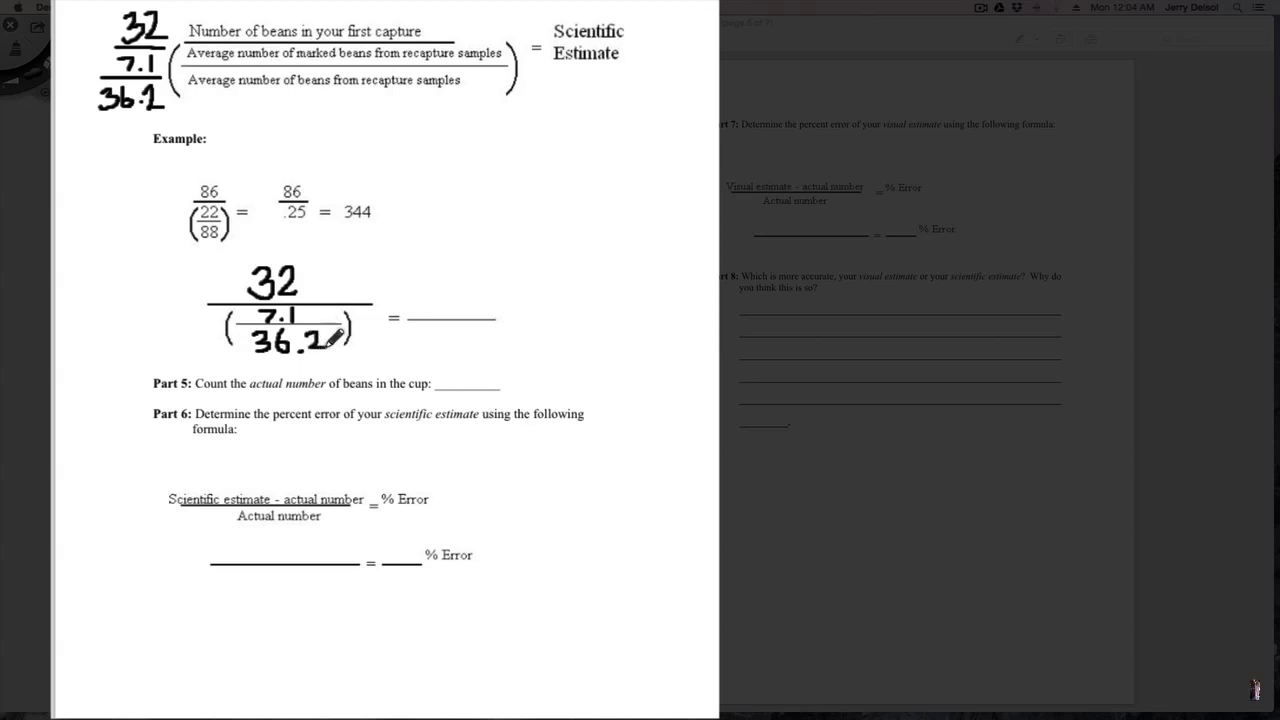
pyautogui.moveTo(452, 284)
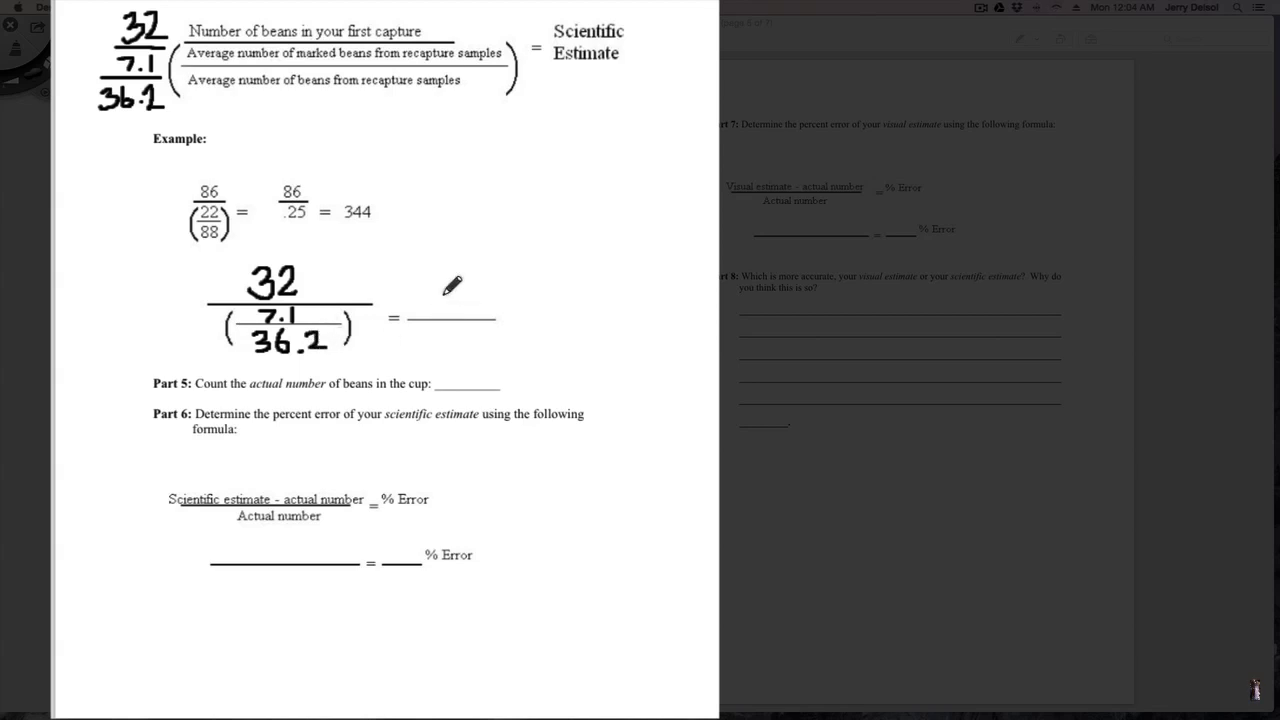
pyautogui.moveTo(436, 324)
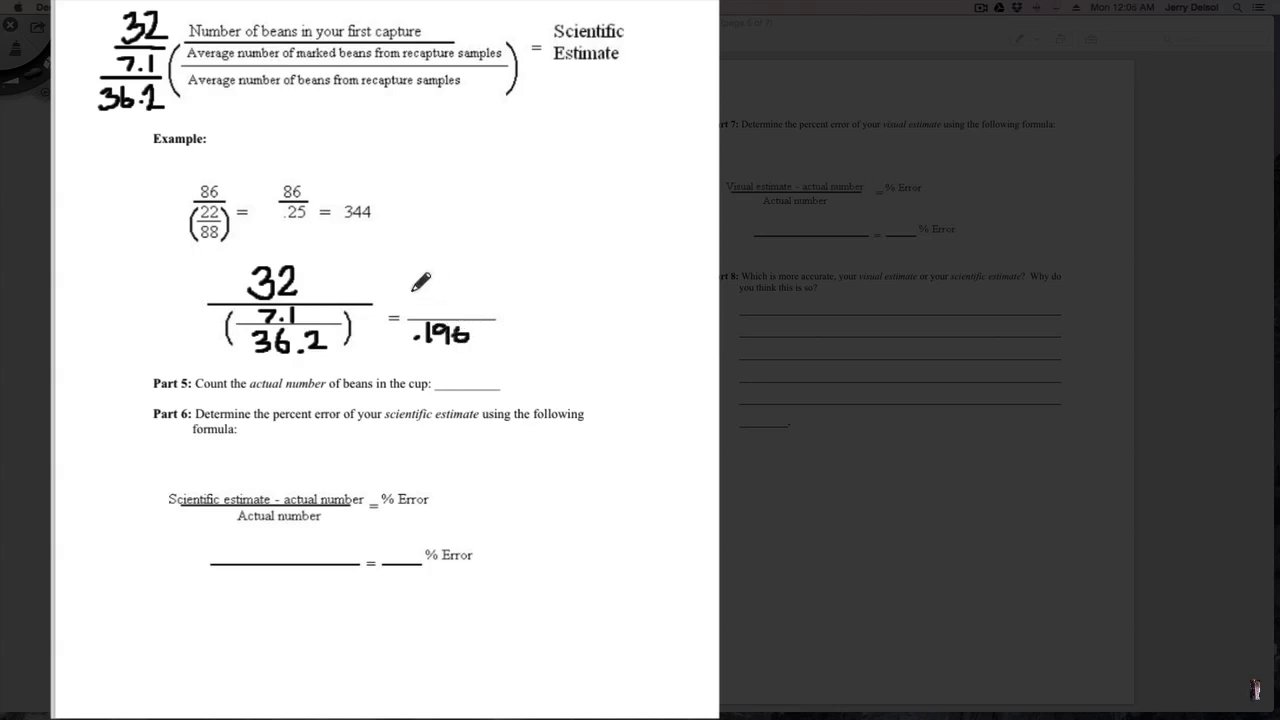
pyautogui.write('32')
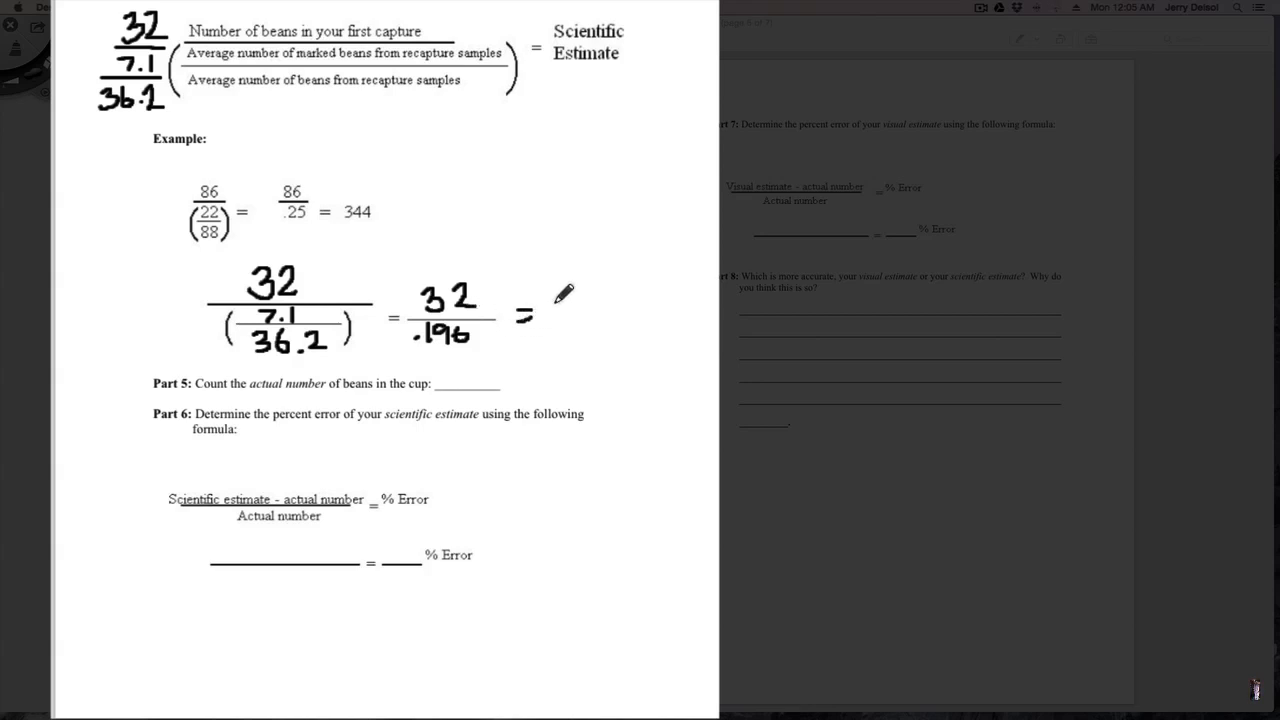
pyautogui.write('163.2')
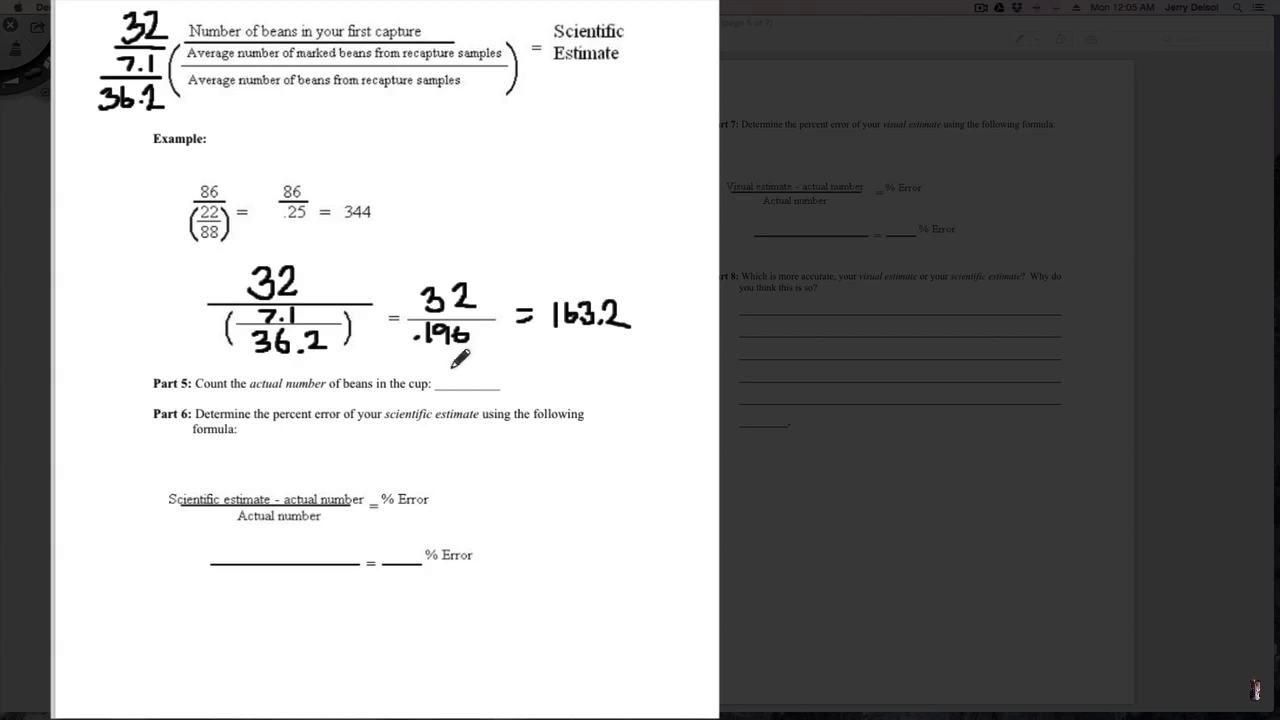
pyautogui.moveTo(460, 356); pyautogui.dragTo(450, 390)
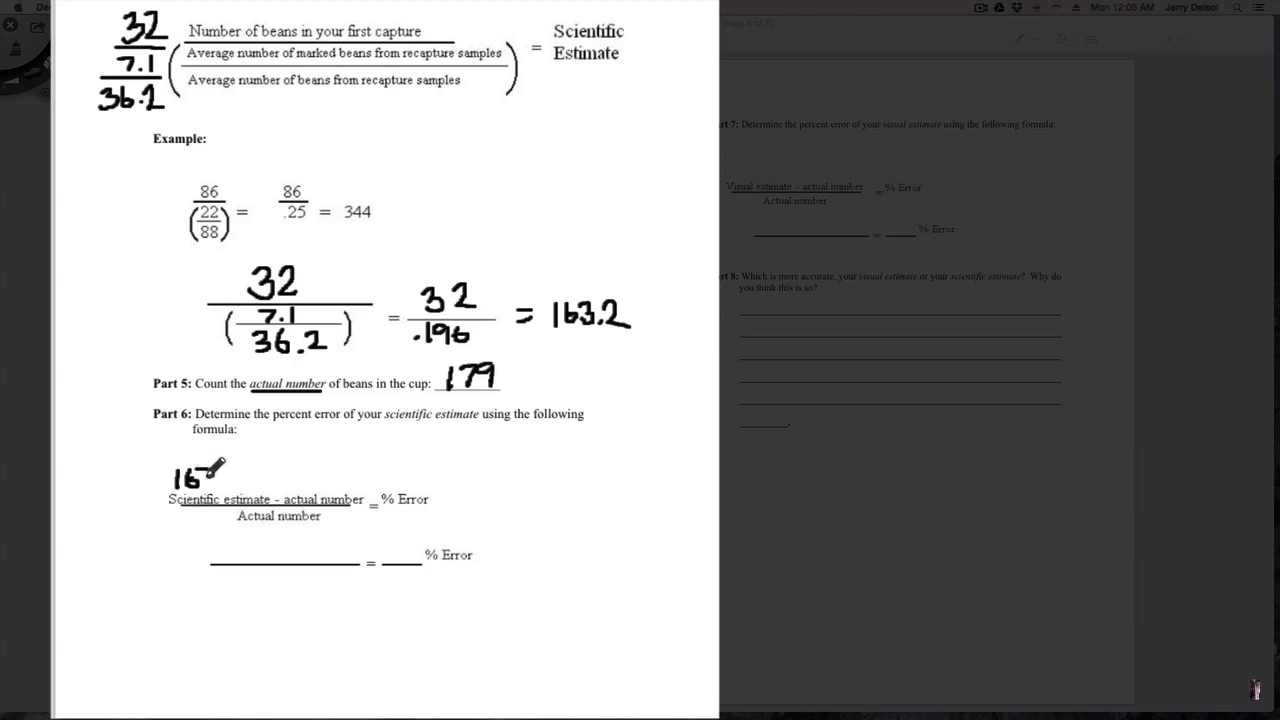
# Write 163.2 − 179 over the percent error formula with 179 as the denominator
pyautogui.write('163.2 - 17')
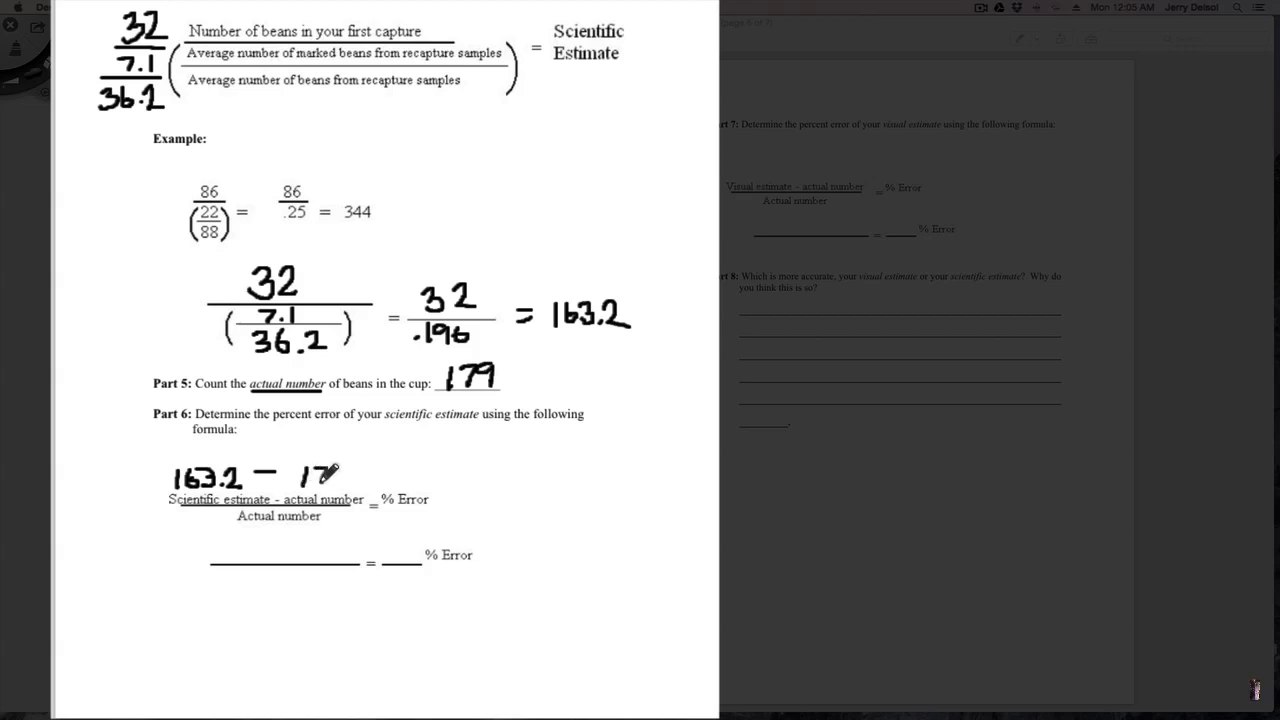
pyautogui.write('9')
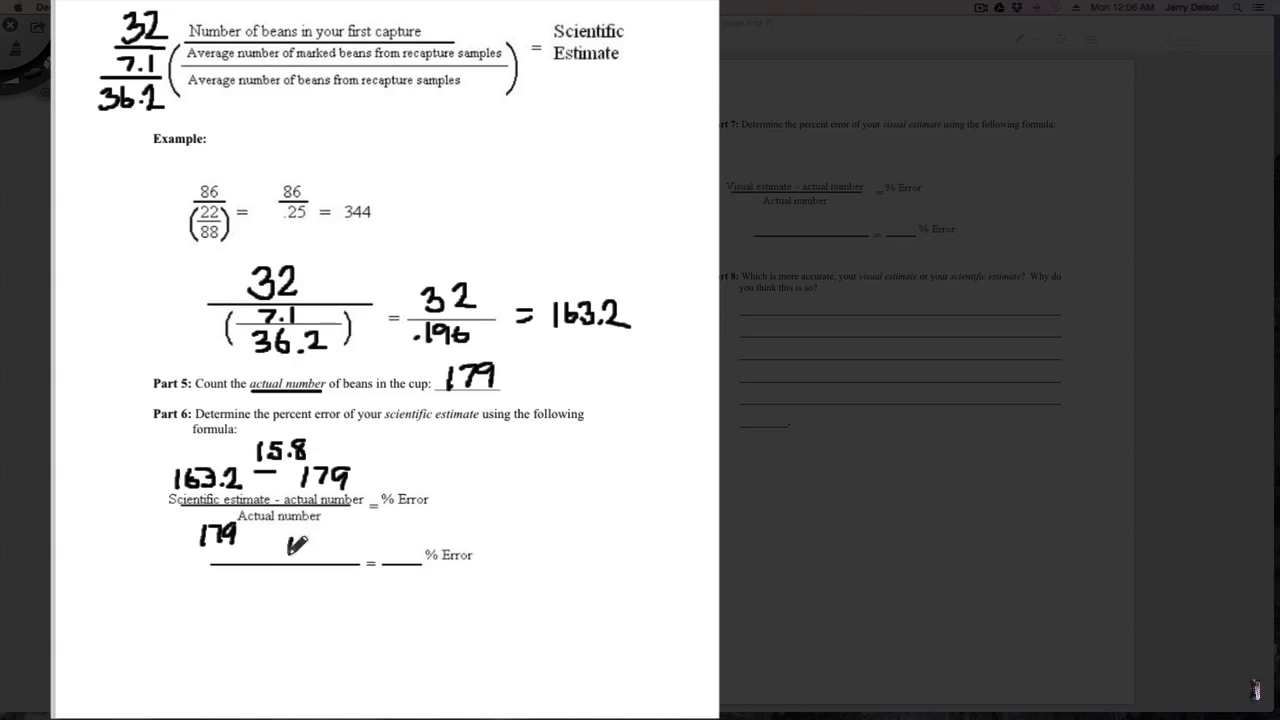
# Write 15.8 over 179 = .08, times 100 = 8% on the percent-error line
pyautogui.write('15')
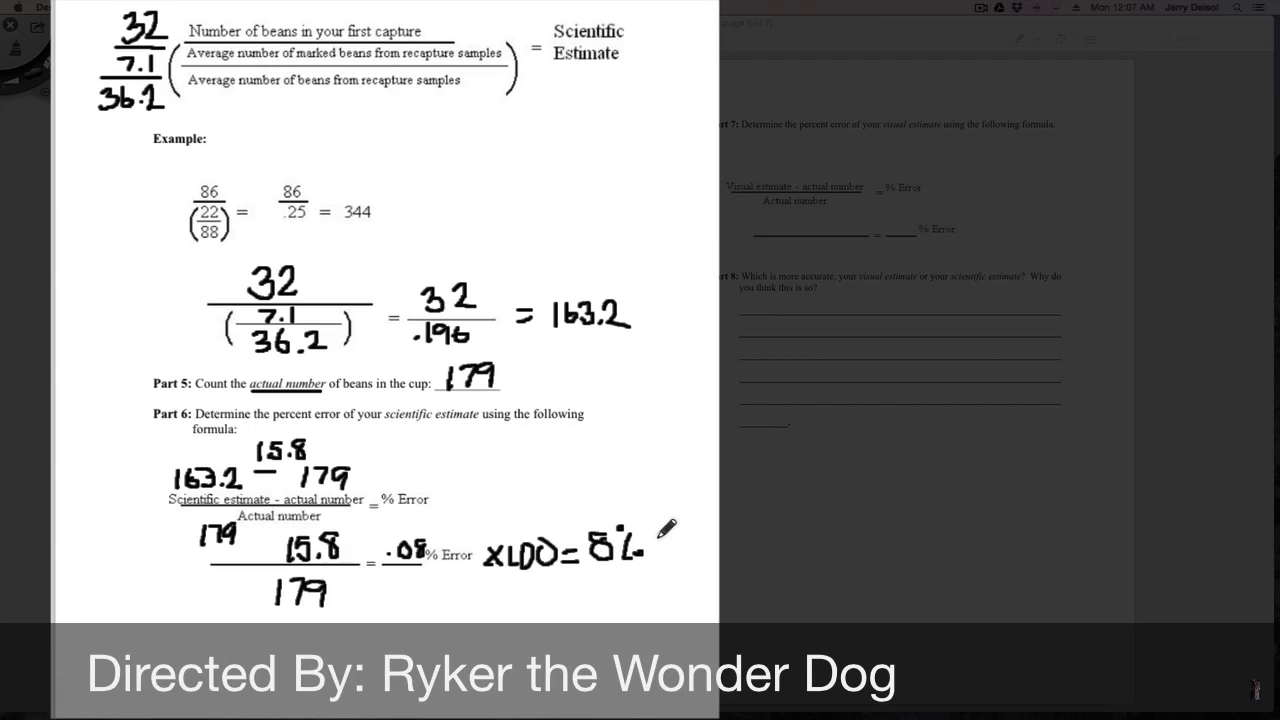
pyautogui.moveTo(868, 210)
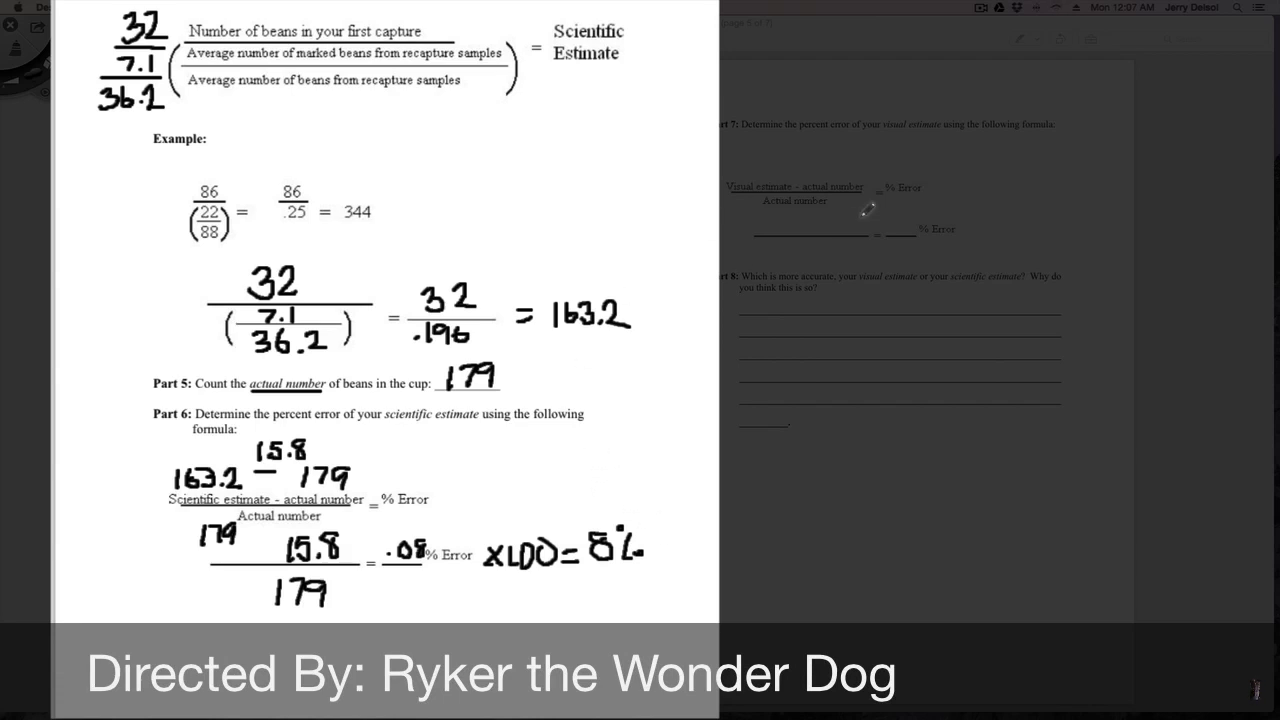